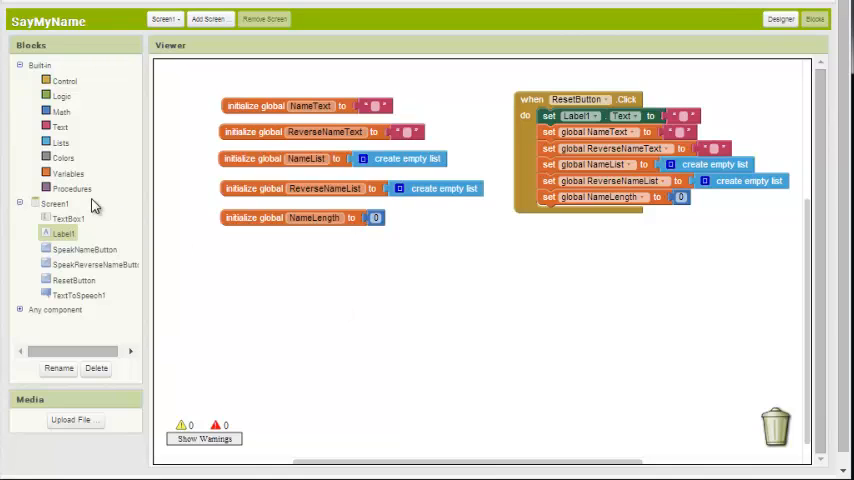
mouse_move(95, 206)
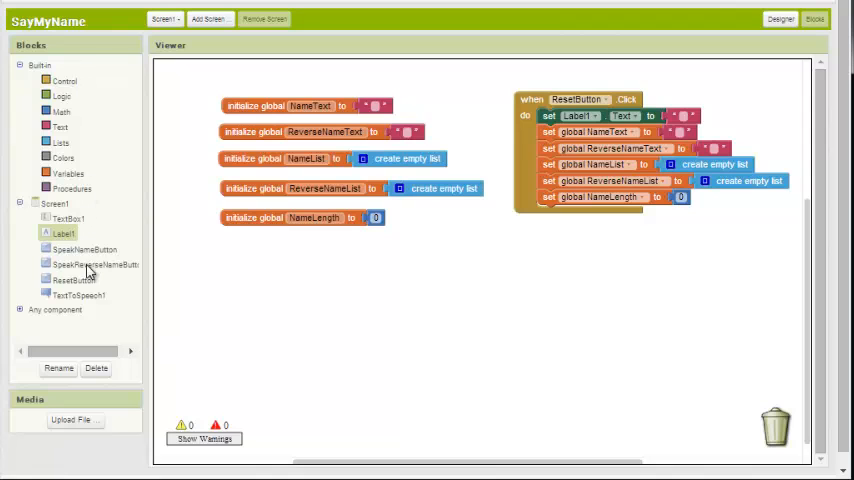
- Add a 'when SpeakNameButton.Click' event block to the workspace
click(82, 248)
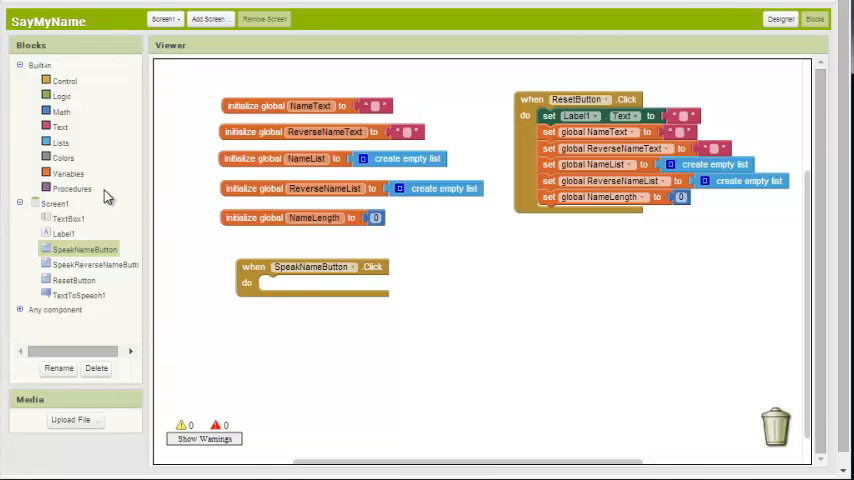
- Set global NameLength to the length of TextBox1.Text in the click handler
click(67, 172)
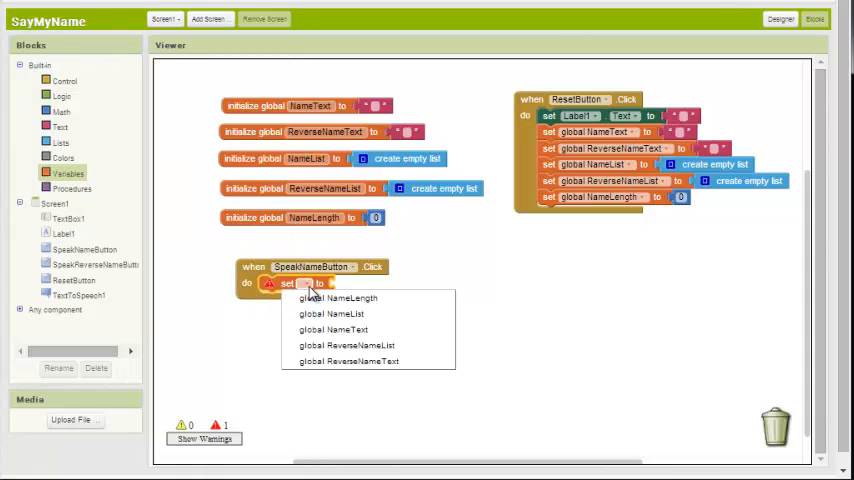
click(337, 297)
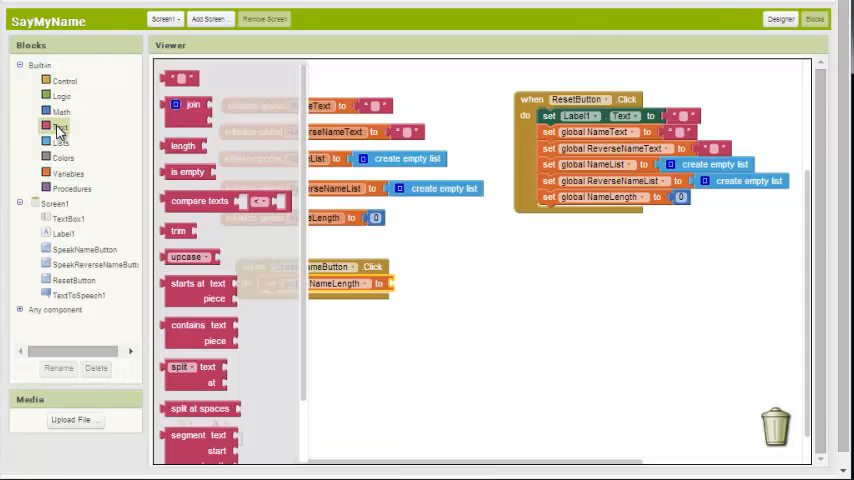
mouse_move(145, 150)
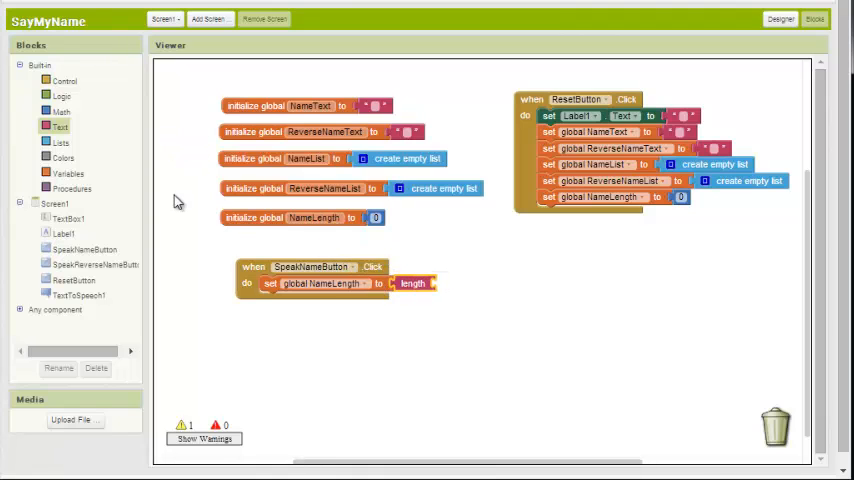
click(69, 219)
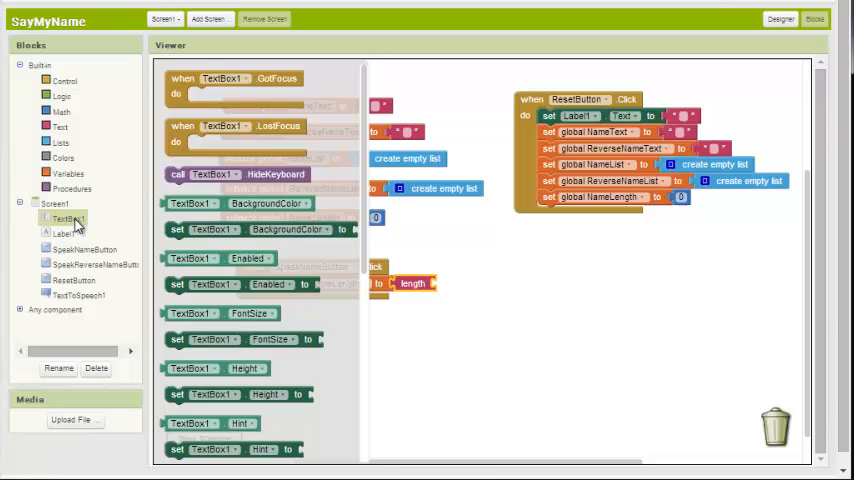
scroll(down, 3)
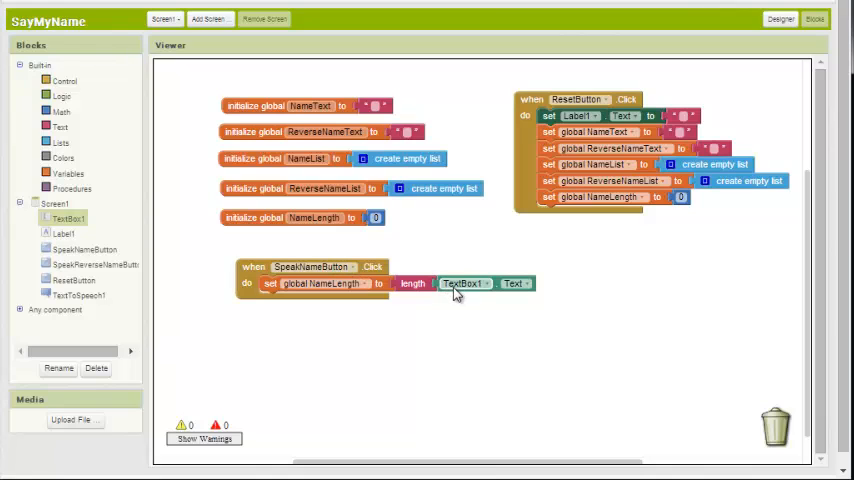
mouse_move(487, 294)
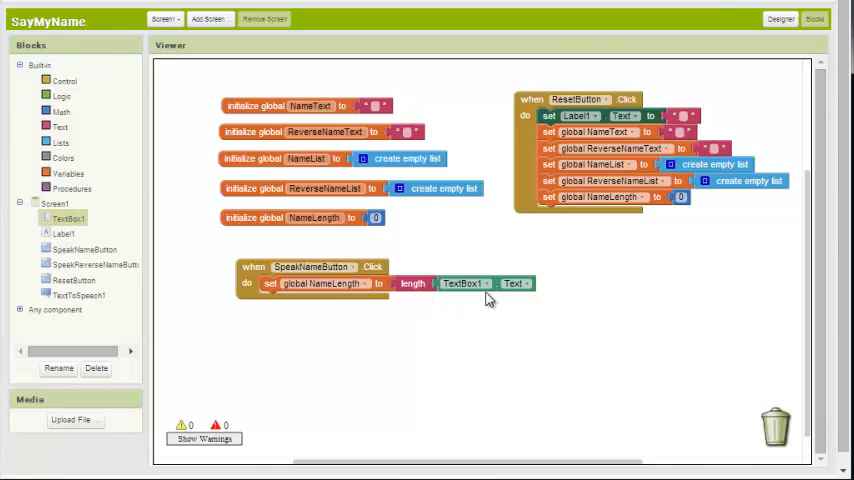
mouse_move(345, 330)
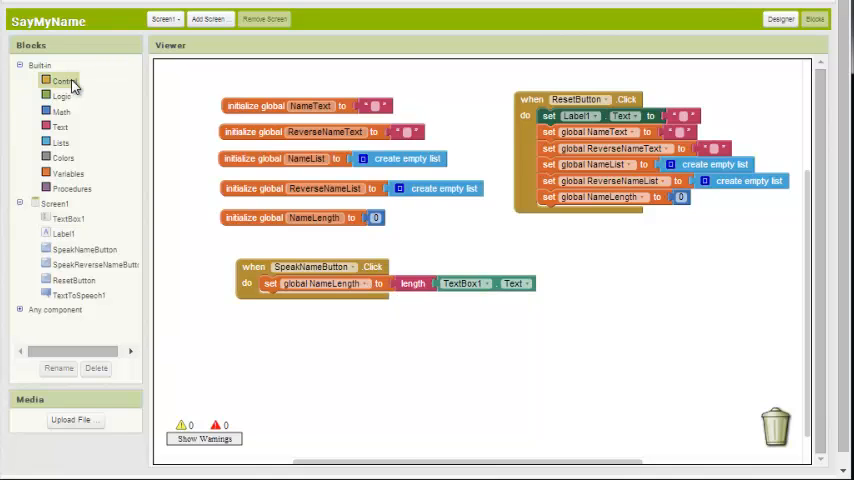
- Add a 'for each number from 1 to 5' loop under the NameLength assignment
click(64, 80)
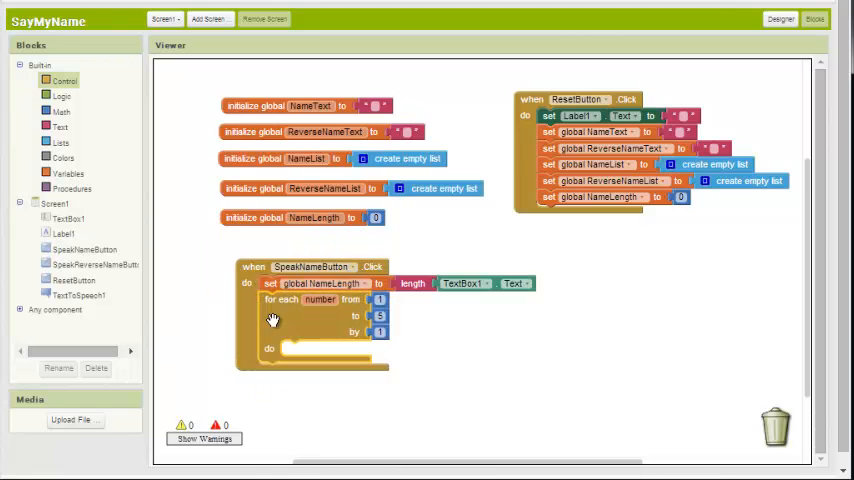
mouse_move(432, 313)
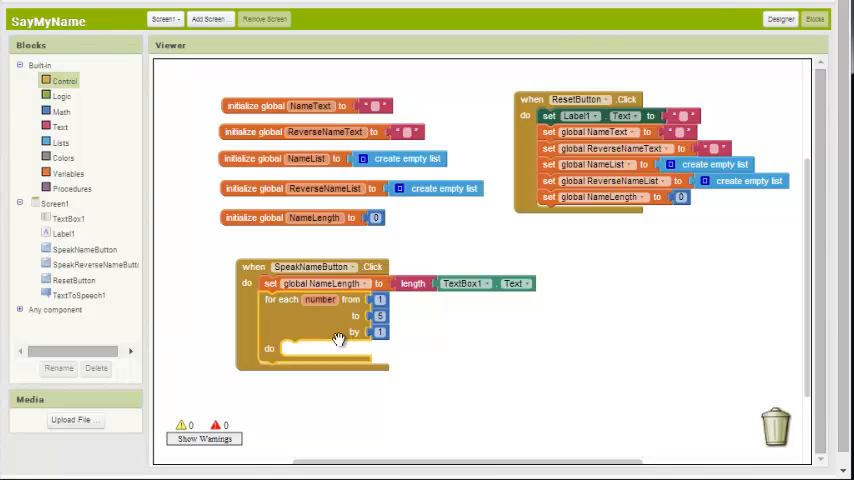
mouse_move(337, 337)
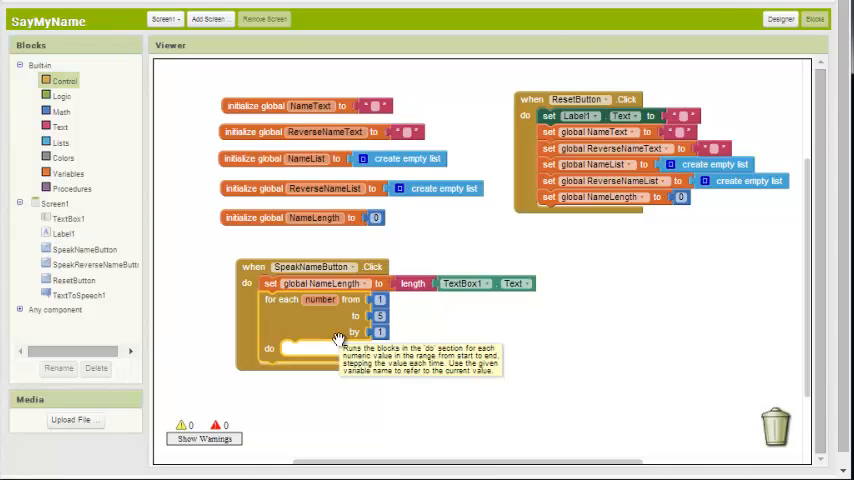
mouse_move(318, 328)
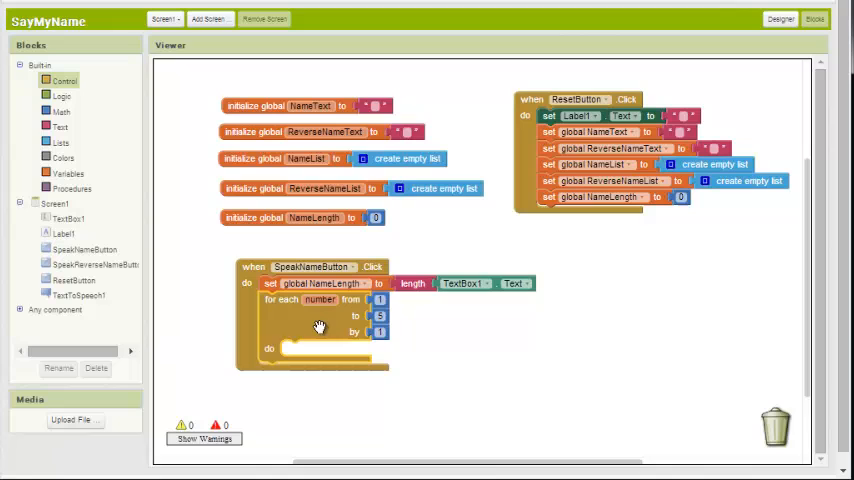
mouse_move(264, 336)
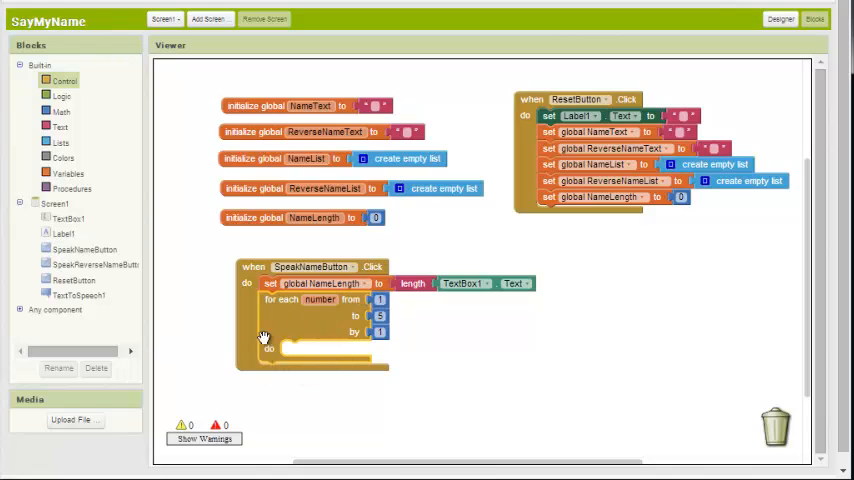
mouse_move(288, 364)
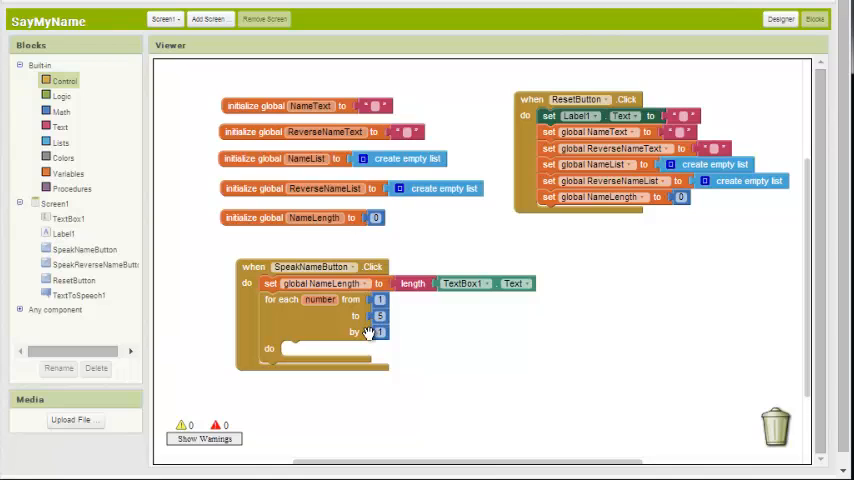
mouse_move(135, 252)
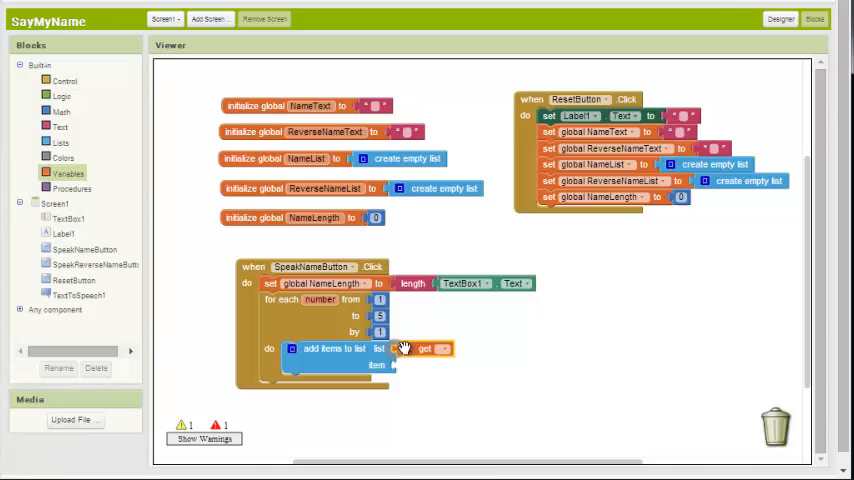
- Set the add-items block's list to global NameList
click(424, 349)
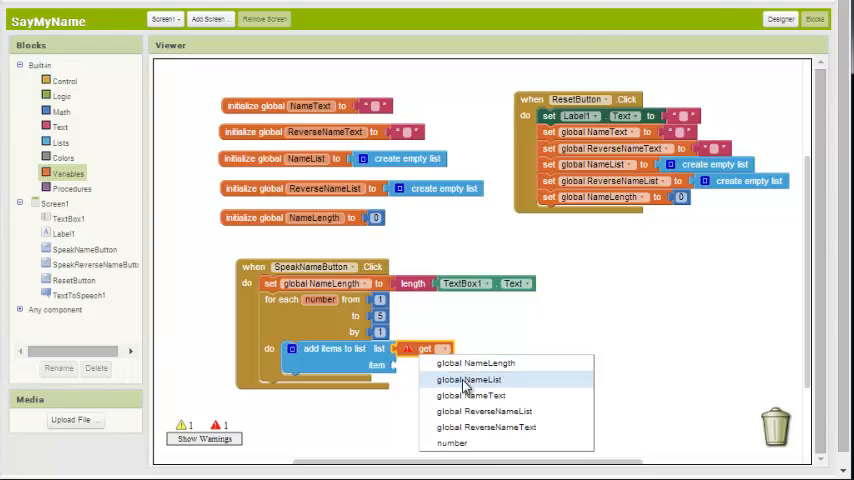
click(470, 380)
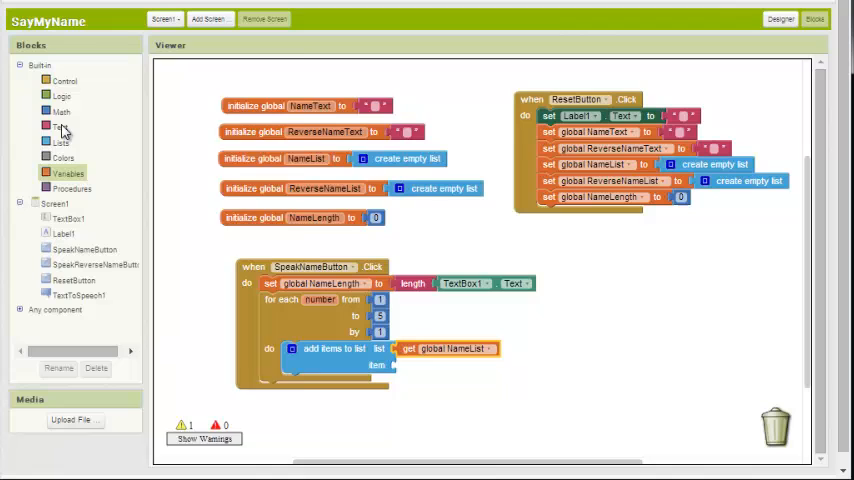
- Add a segment of TextBox1.Text starting at number with length 1 as the item
click(63, 126)
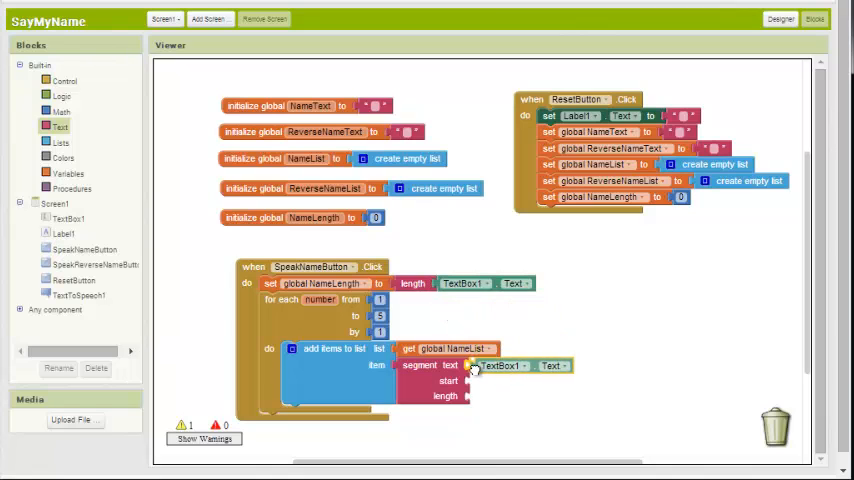
click(505, 365)
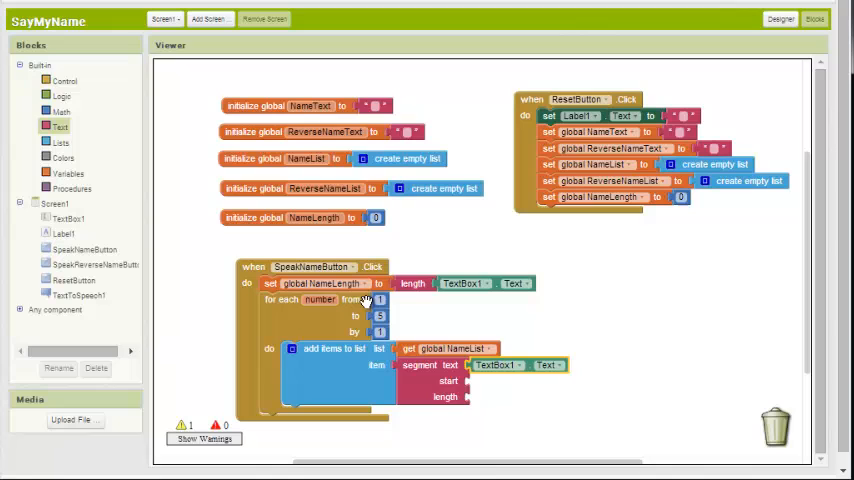
click(325, 299)
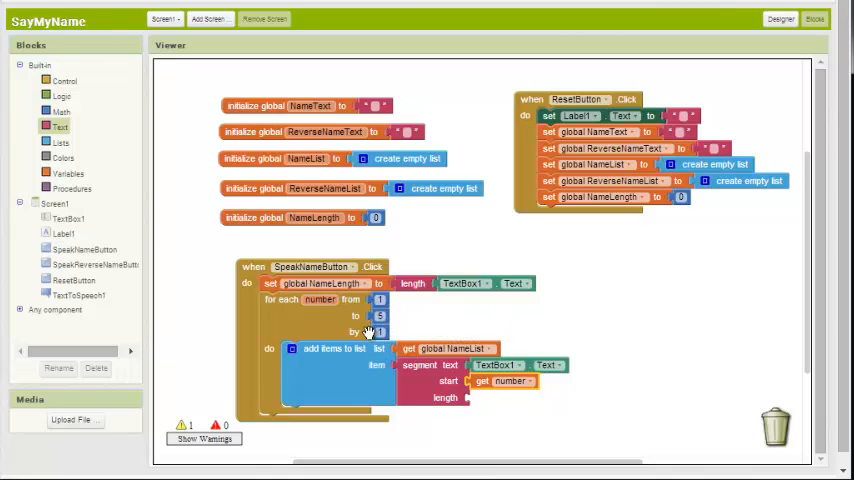
right_click(370, 332)
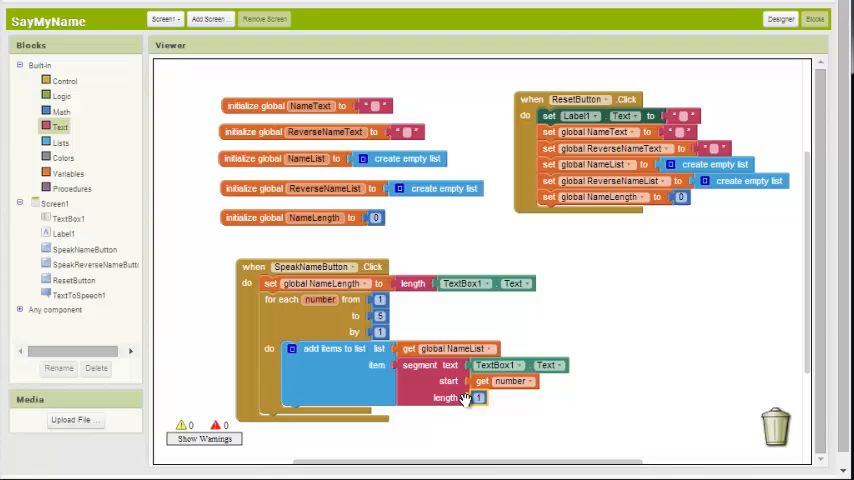
mouse_move(475, 398)
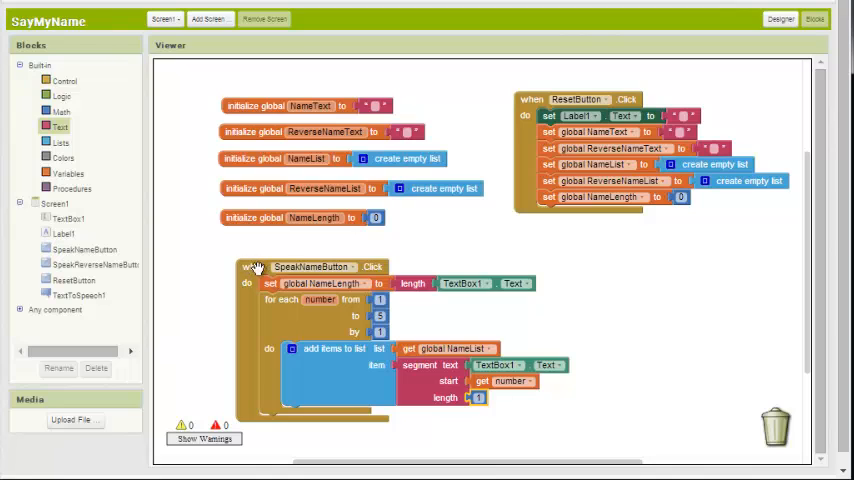
mouse_move(375, 267)
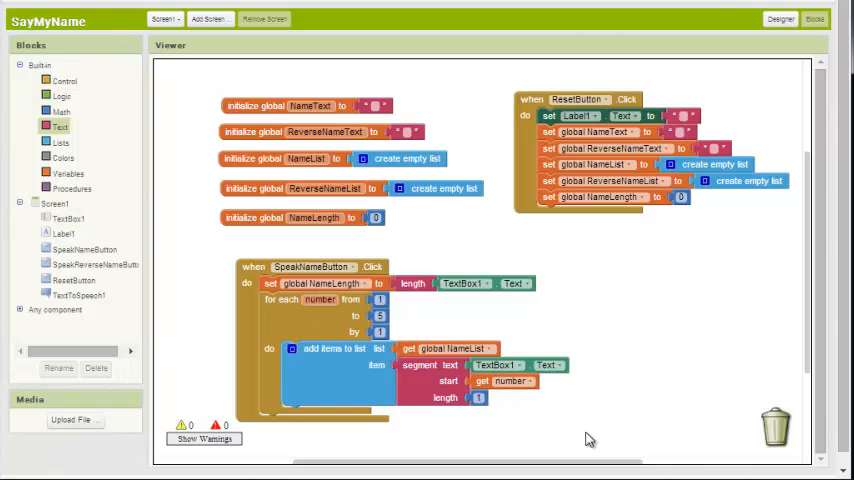
mouse_move(287, 299)
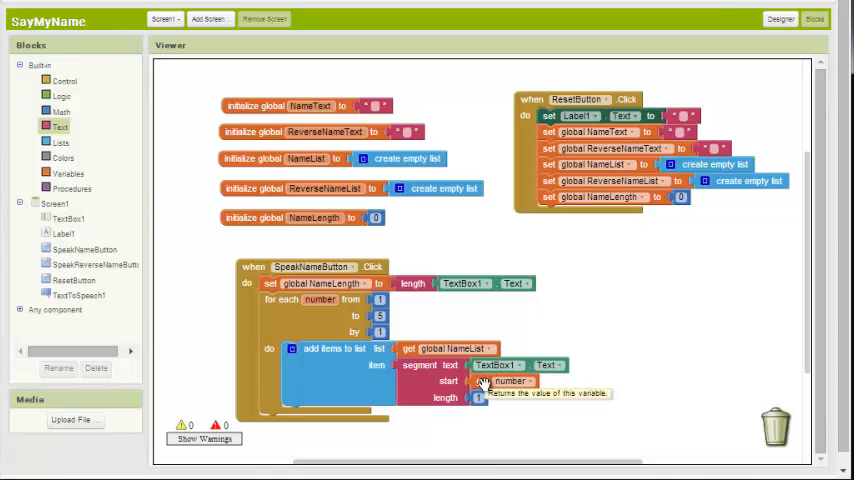
mouse_move(480, 420)
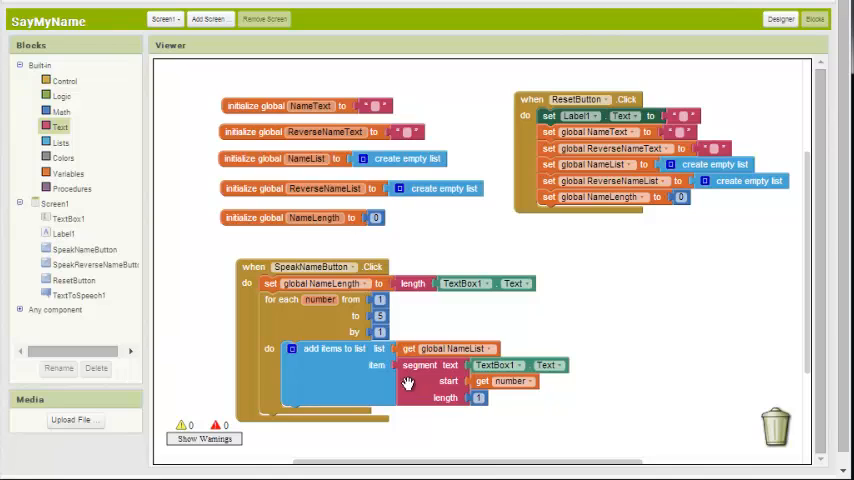
mouse_move(335, 303)
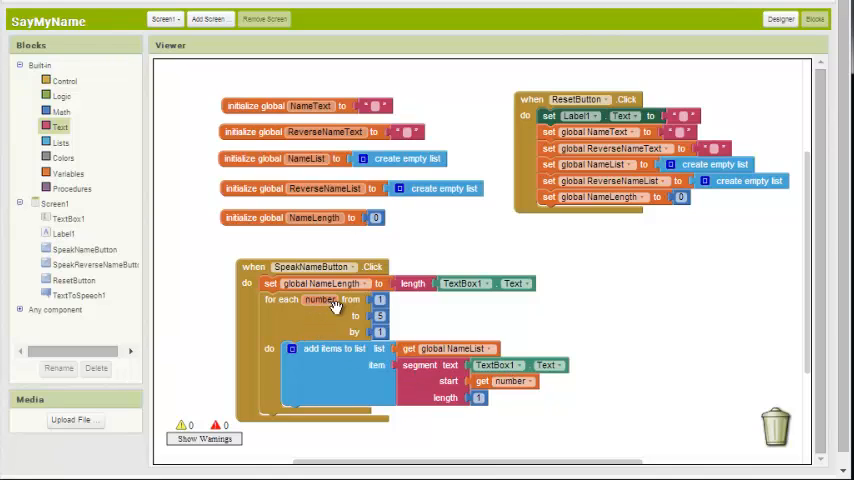
mouse_move(420, 383)
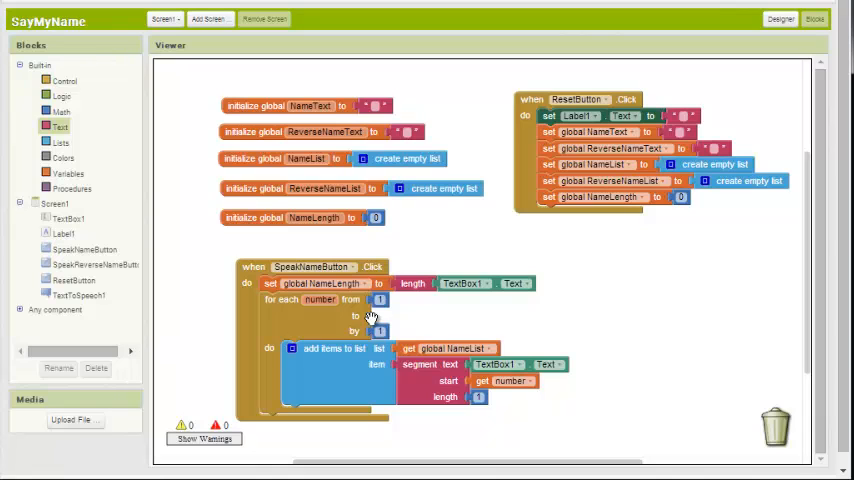
mouse_move(372, 325)
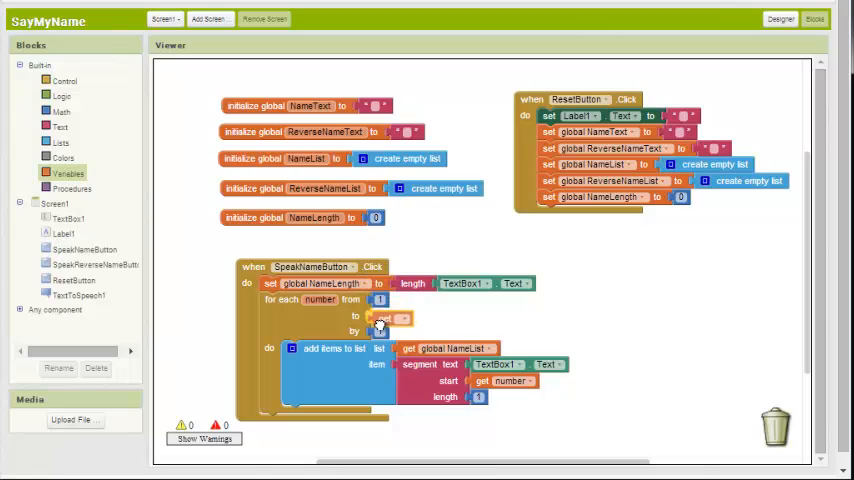
- Replace the loop's end value 5 with get global NameLength
click(400, 316)
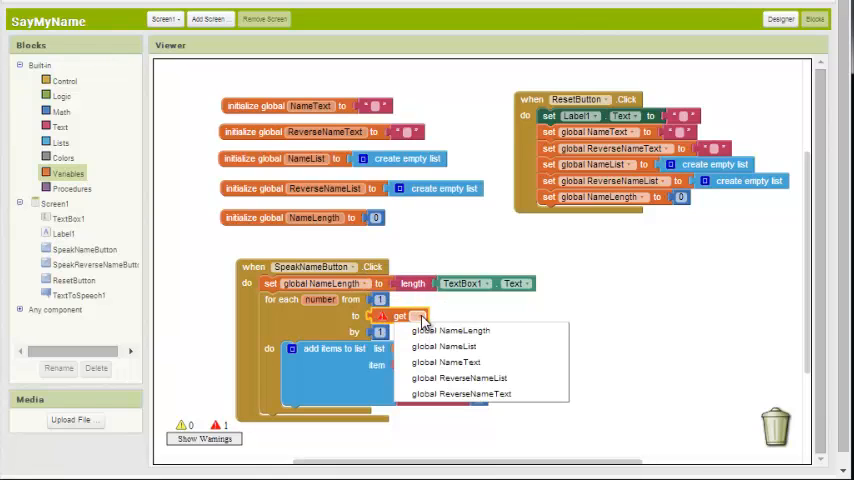
click(451, 330)
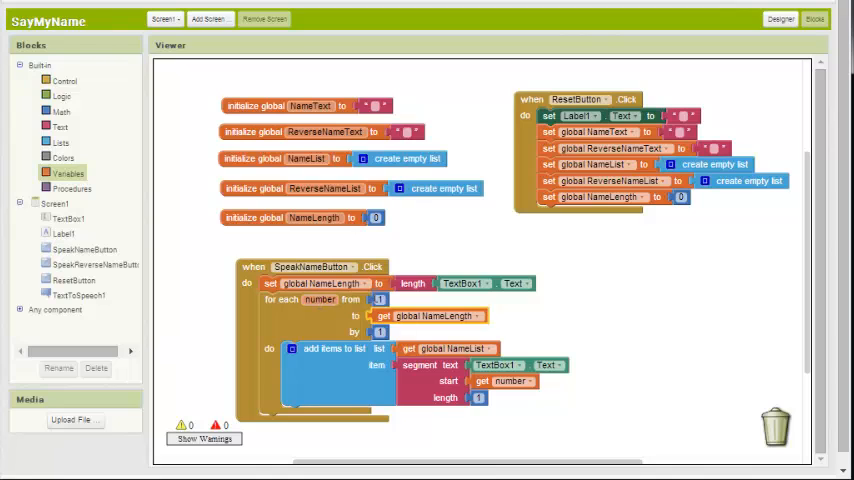
mouse_move(338, 315)
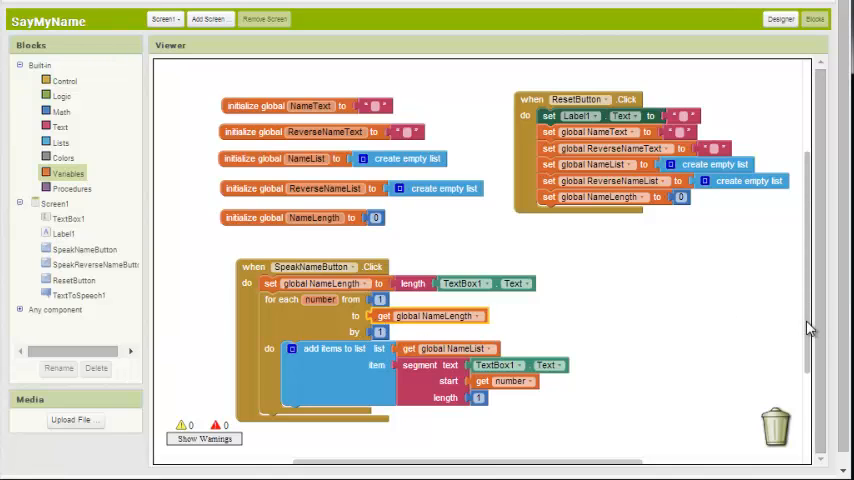
- Scroll the workspace below the first loop to make room for a second loop
scroll(down, 3)
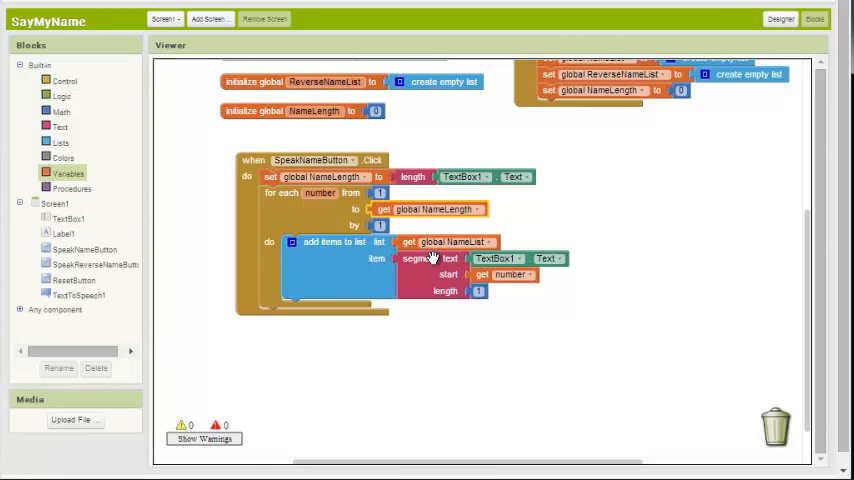
mouse_move(432, 259)
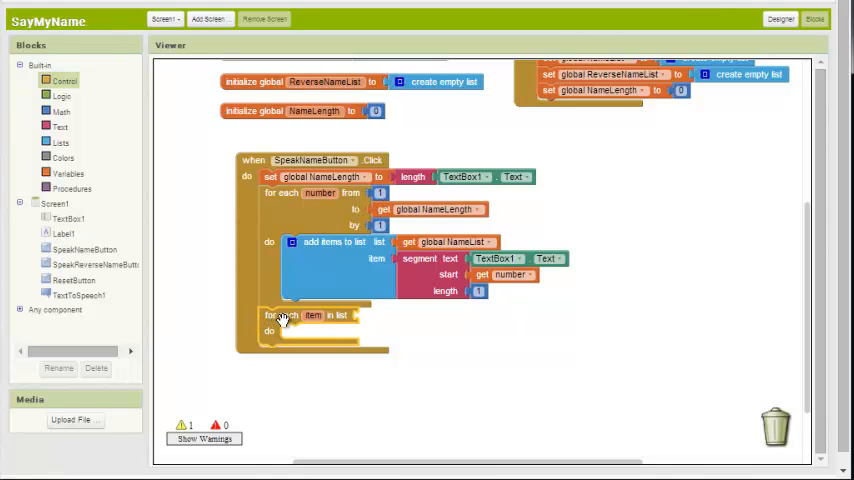
- Loop over global NameList and put a set global NameText block inside
click(340, 315)
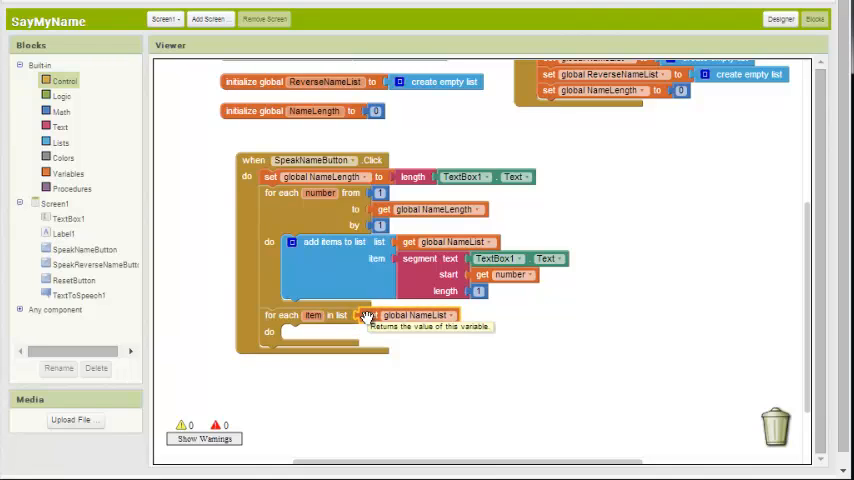
click(68, 173)
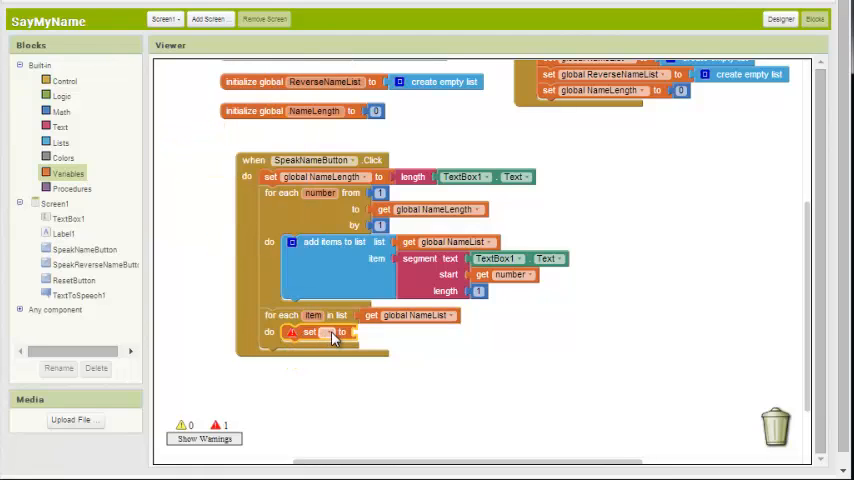
click(340, 332)
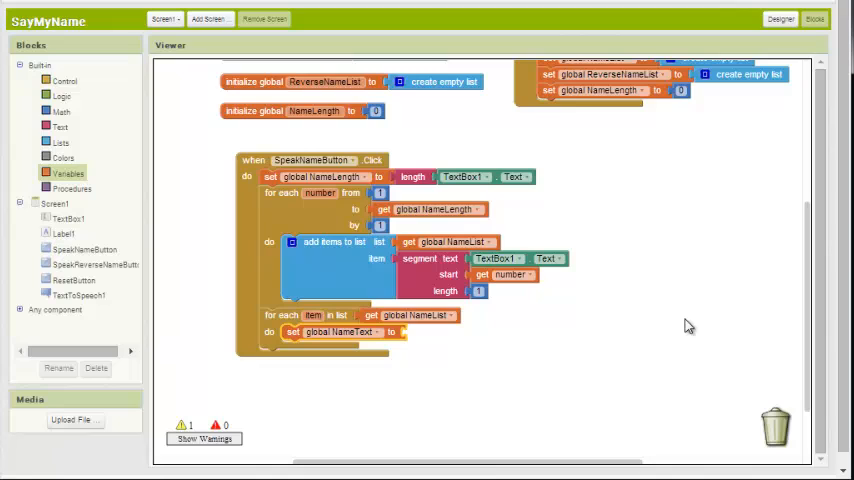
mouse_move(412, 339)
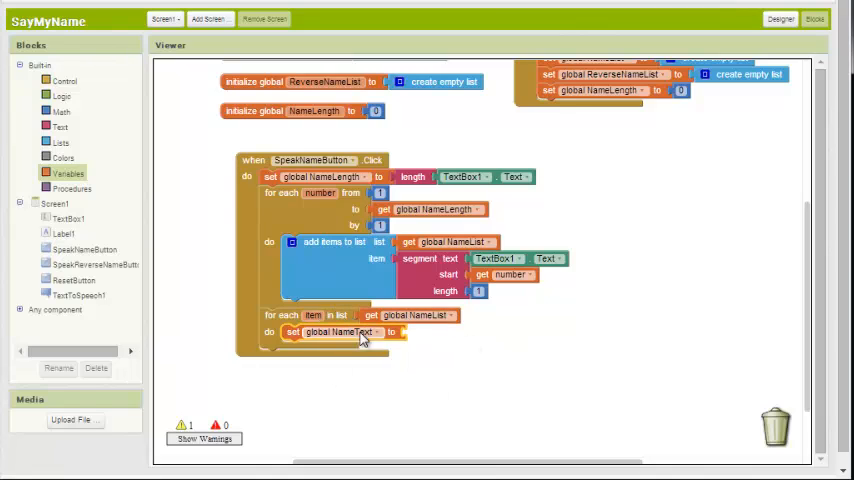
mouse_move(428, 340)
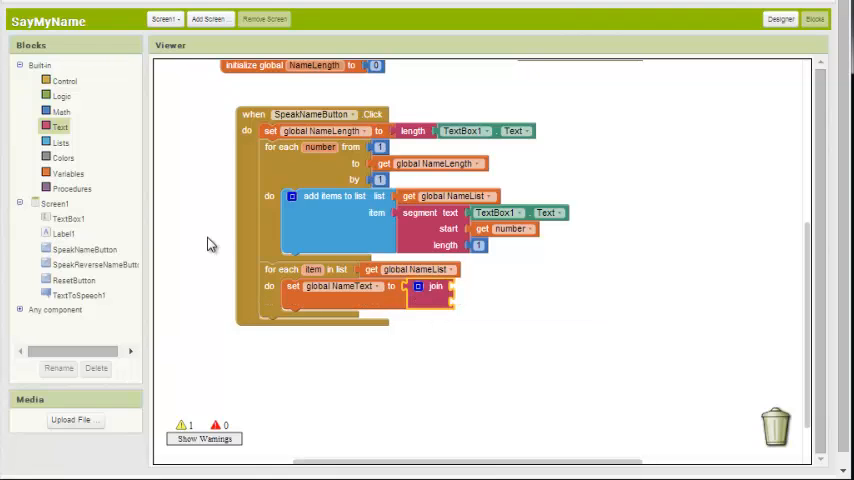
- Join get global NameText with item and assign it to NameText
click(69, 173)
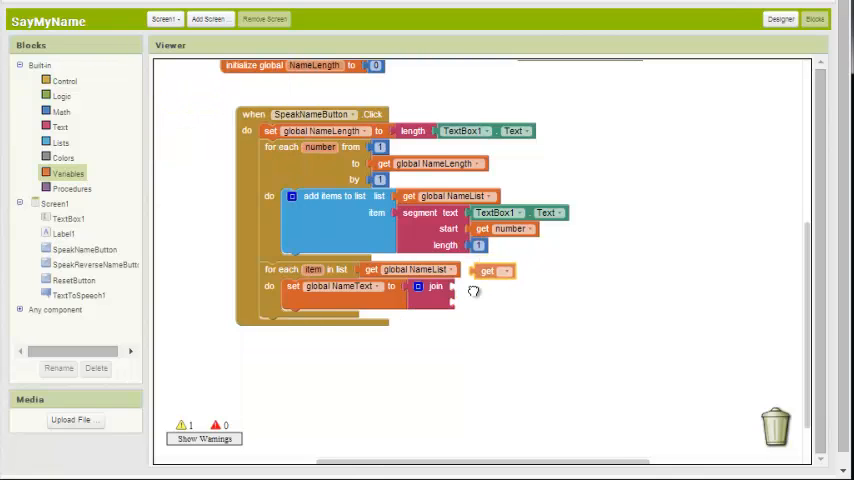
click(500, 286)
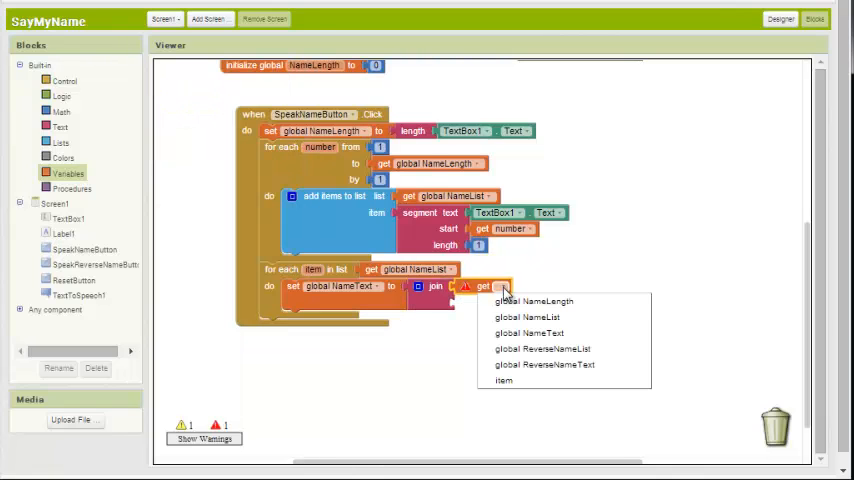
mouse_move(543, 348)
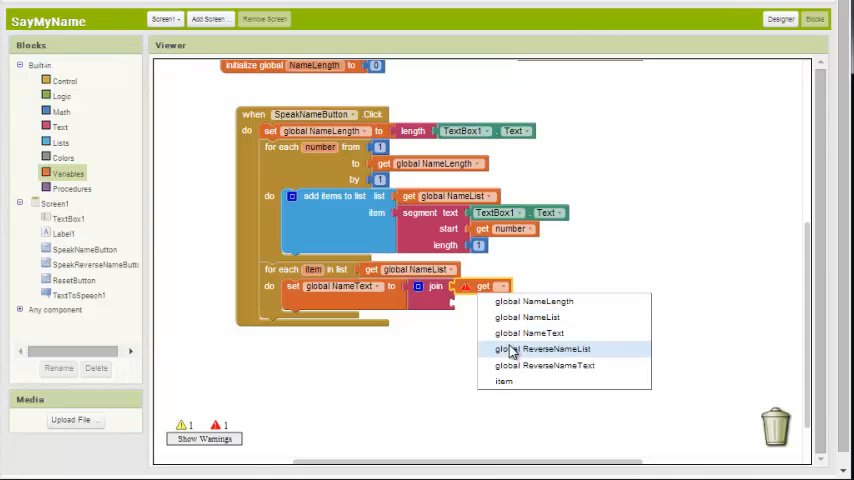
click(529, 333)
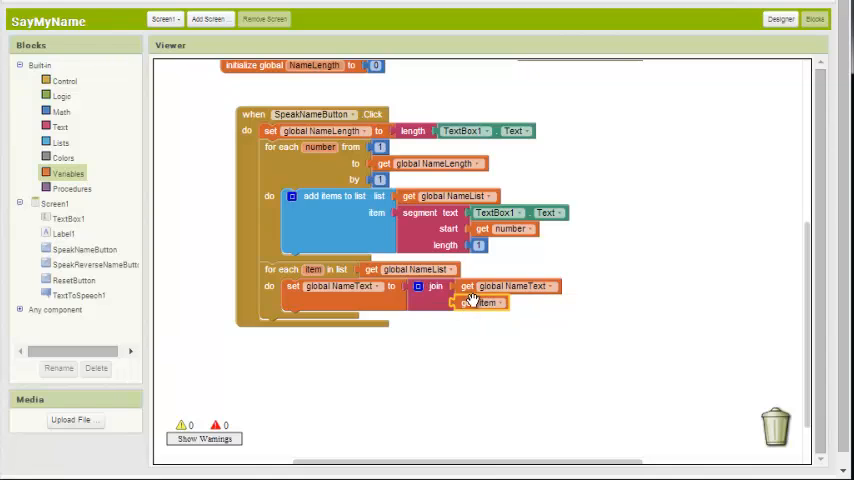
mouse_move(483, 303)
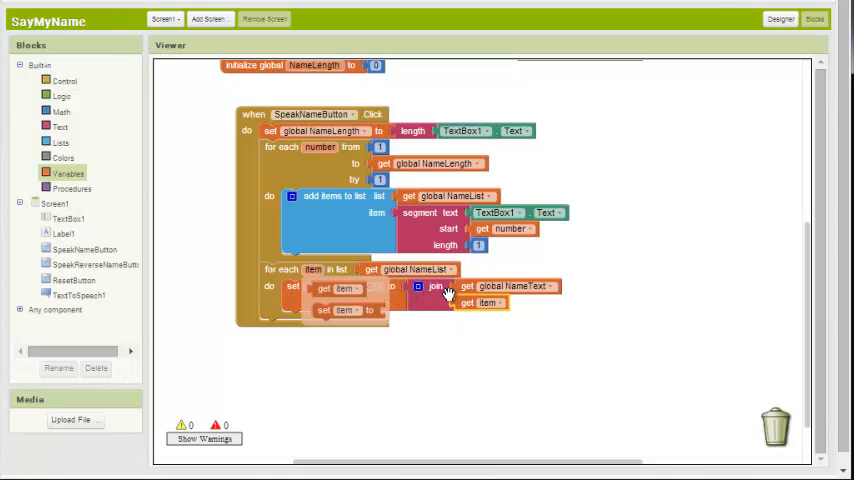
mouse_move(461, 307)
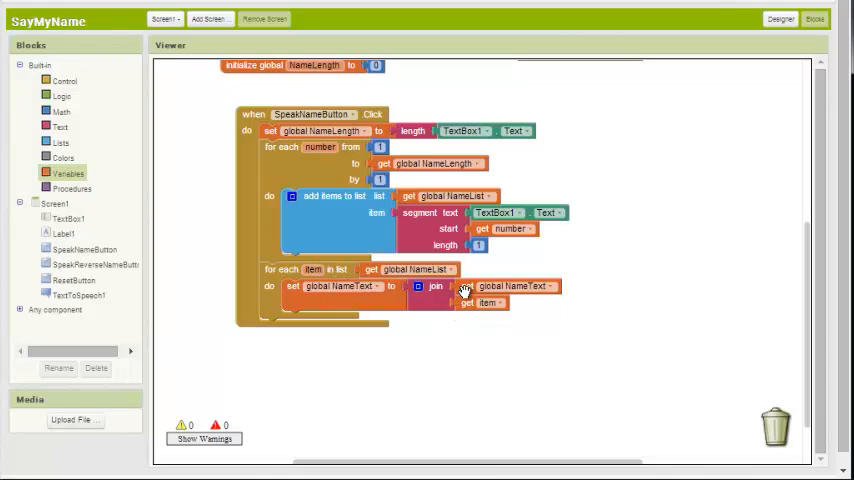
mouse_move(466, 303)
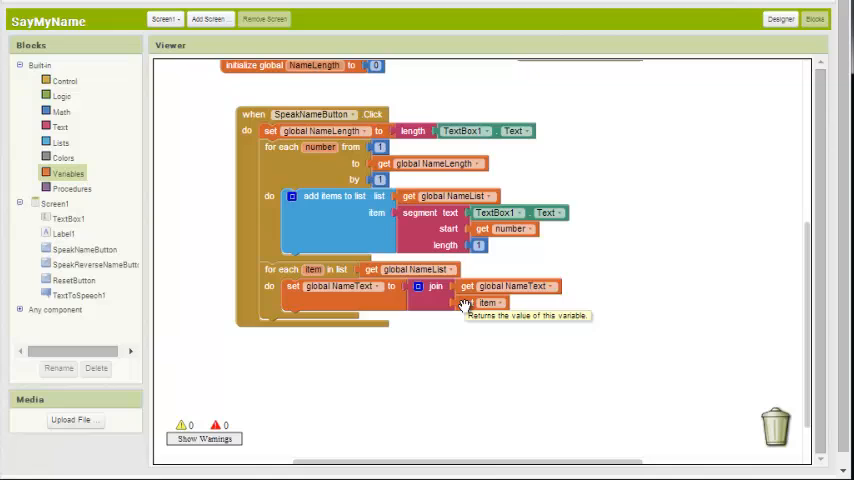
mouse_move(490, 278)
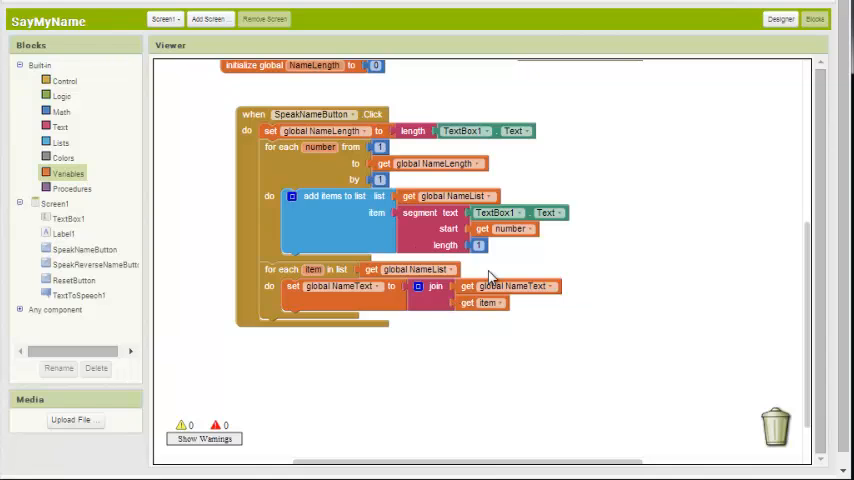
mouse_move(470, 286)
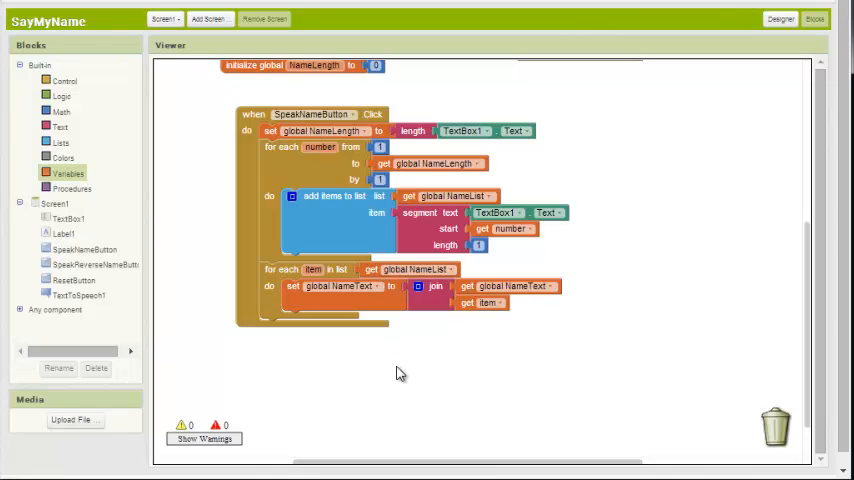
mouse_move(352, 163)
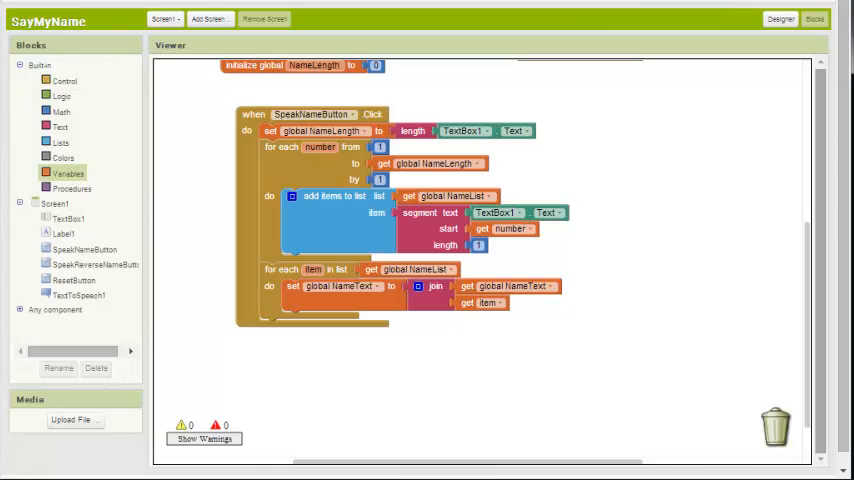
mouse_move(407, 300)
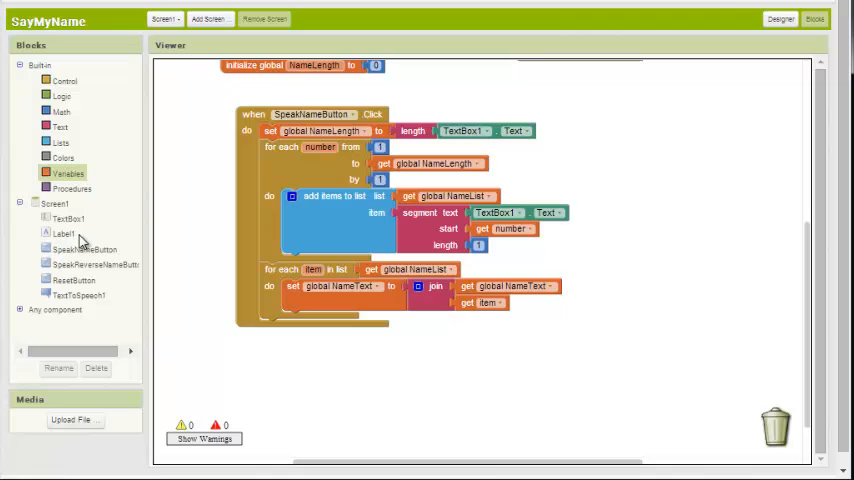
- Add 'set Label1.Text to get global NameText' after the second loop
click(62, 233)
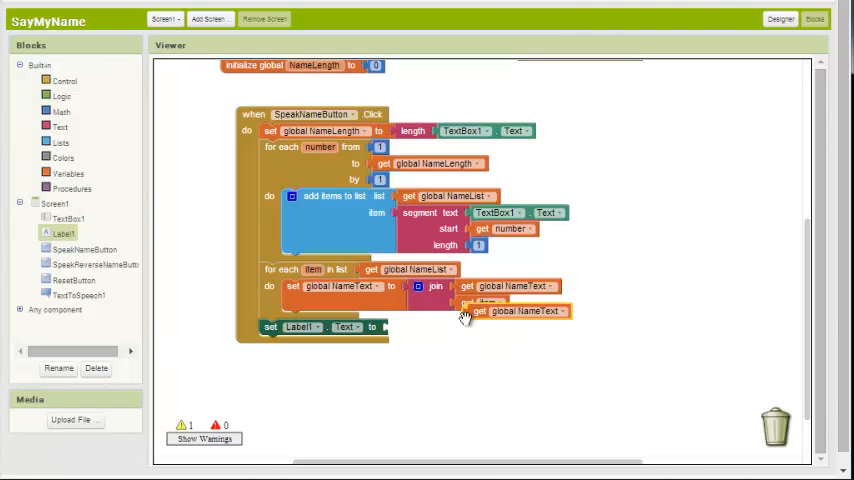
drag(517, 310, 445, 328)
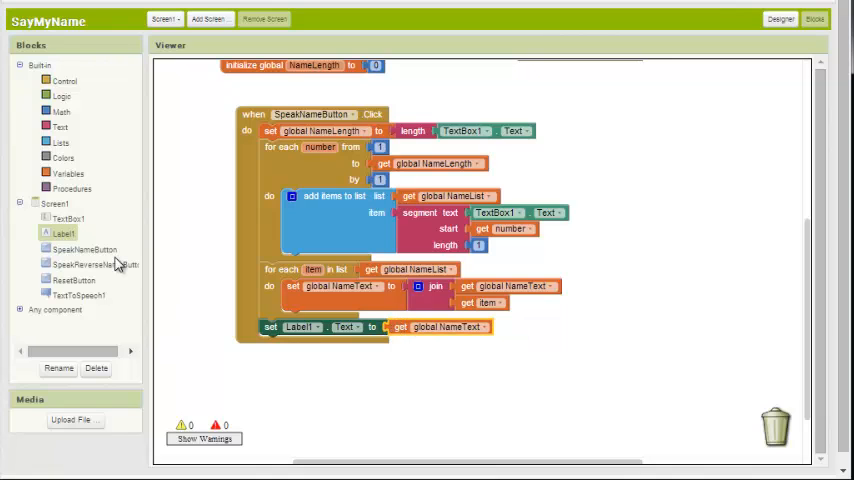
- Add a TextToSpeech1.Speak call speaking global NameText after the Label1 setter
click(78, 295)
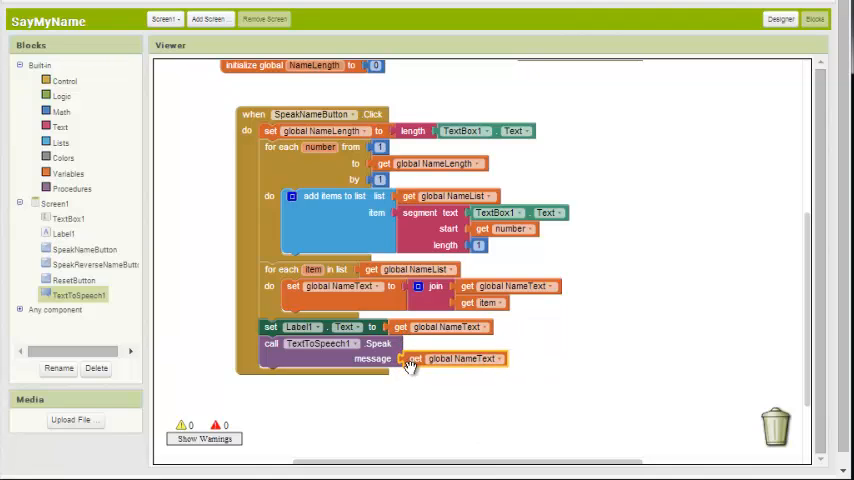
mouse_move(360, 182)
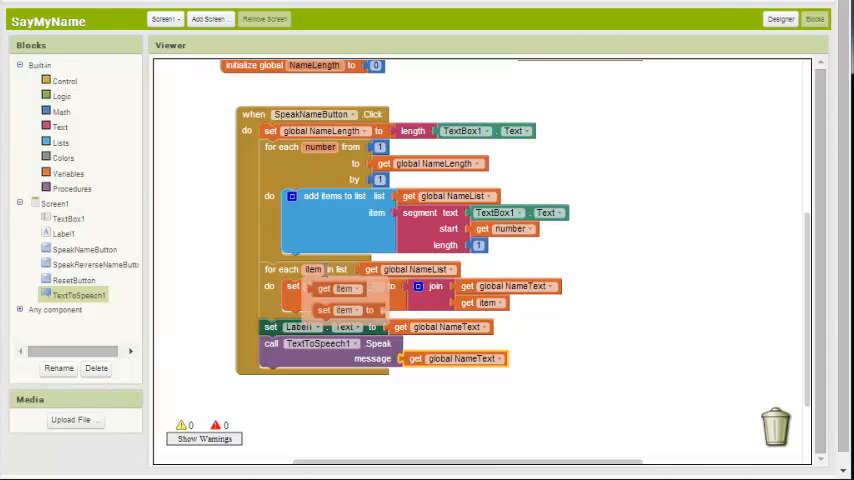
mouse_move(690, 429)
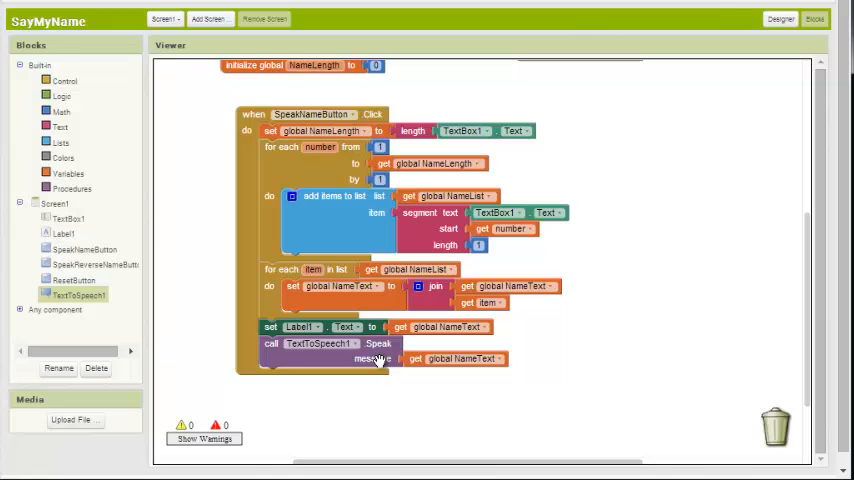
mouse_move(563, 312)
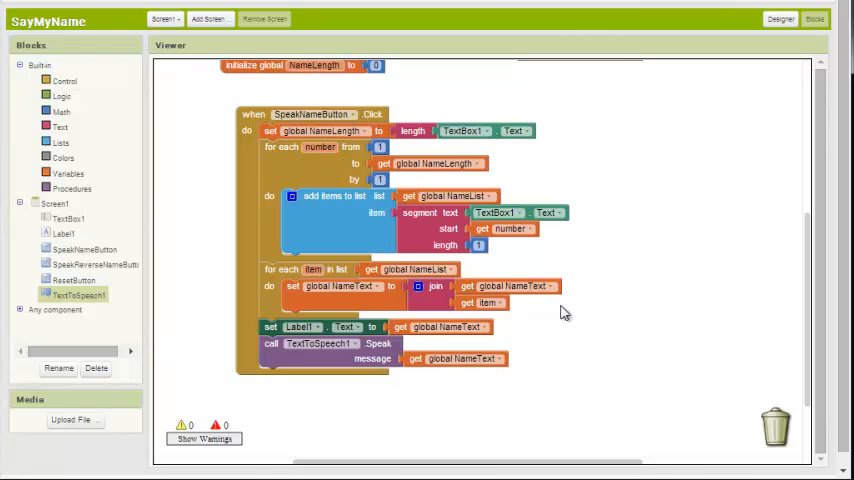
scroll(down, 3)
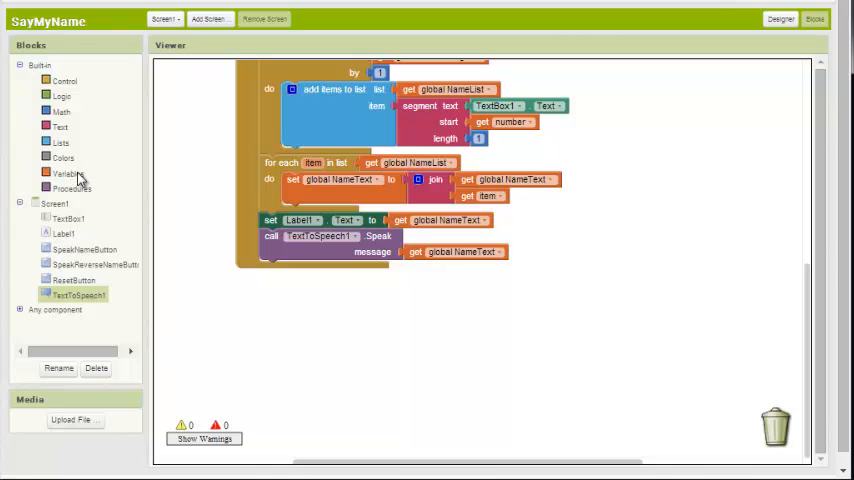
mouse_move(72, 175)
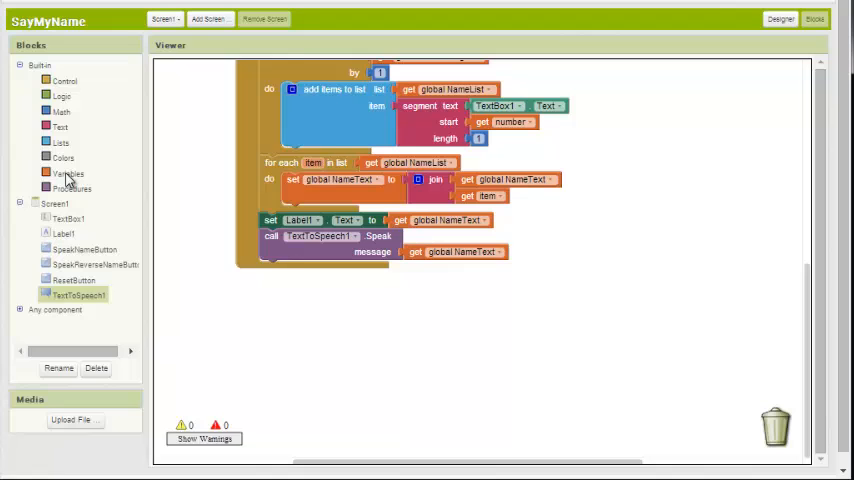
- Set global NameList to an empty list and global NameText to empty text
click(67, 173)
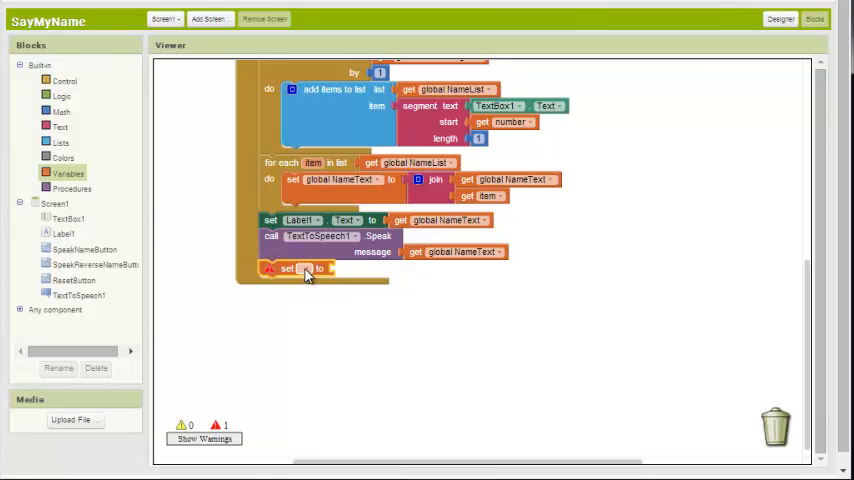
click(306, 268)
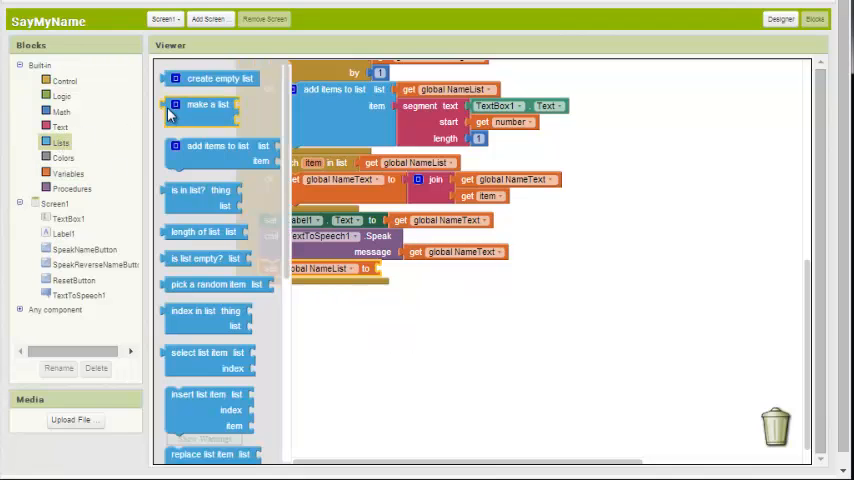
drag(220, 78, 430, 270)
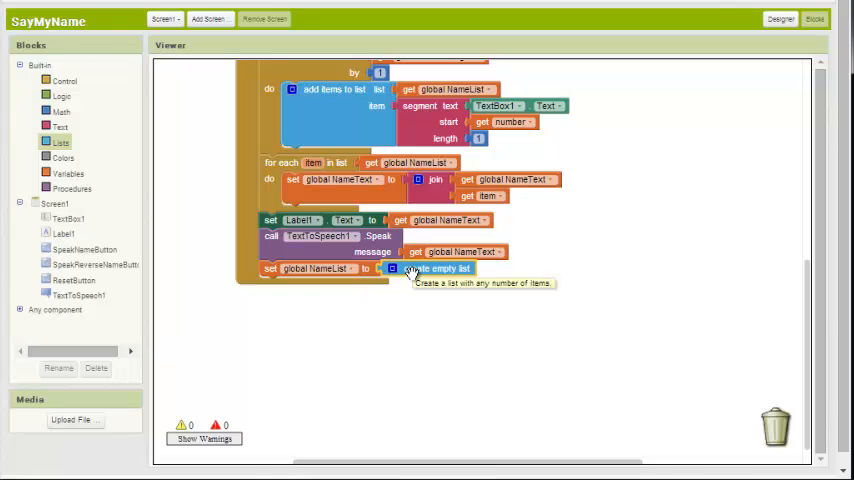
mouse_move(67, 170)
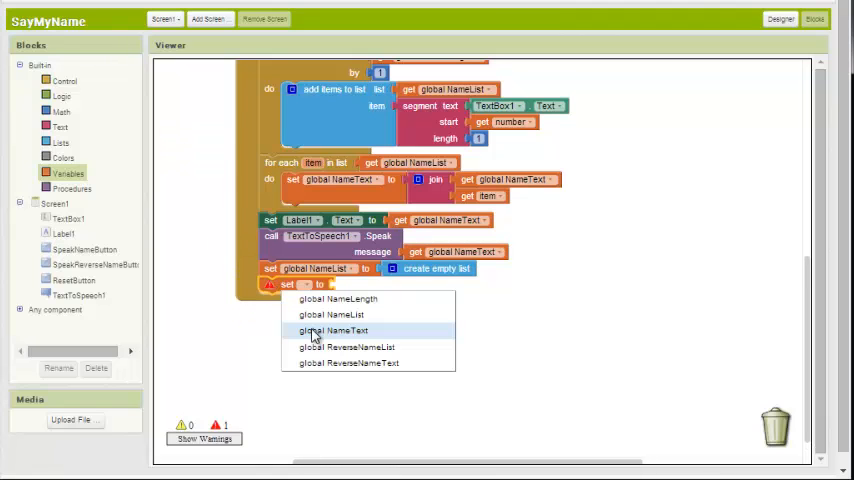
click(61, 127)
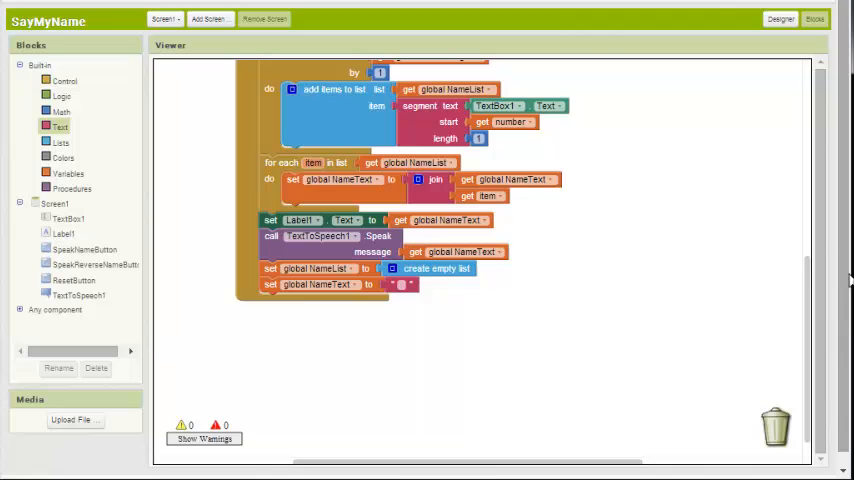
mouse_move(805, 231)
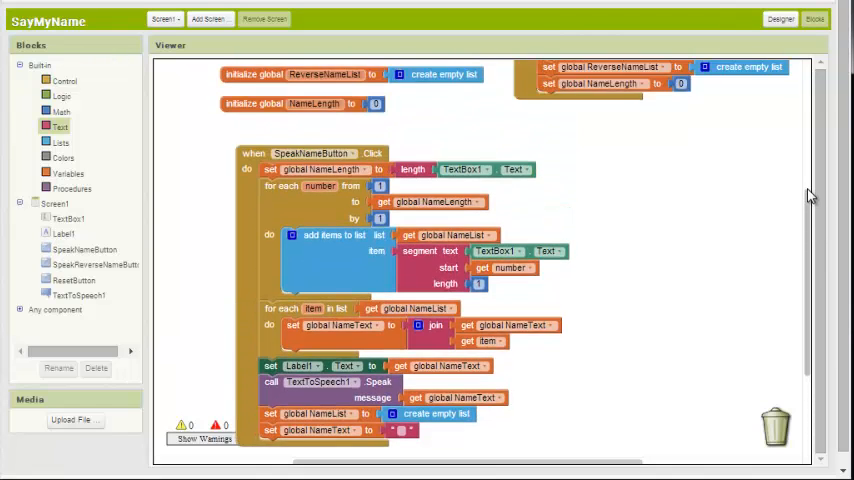
scroll(down, 3)
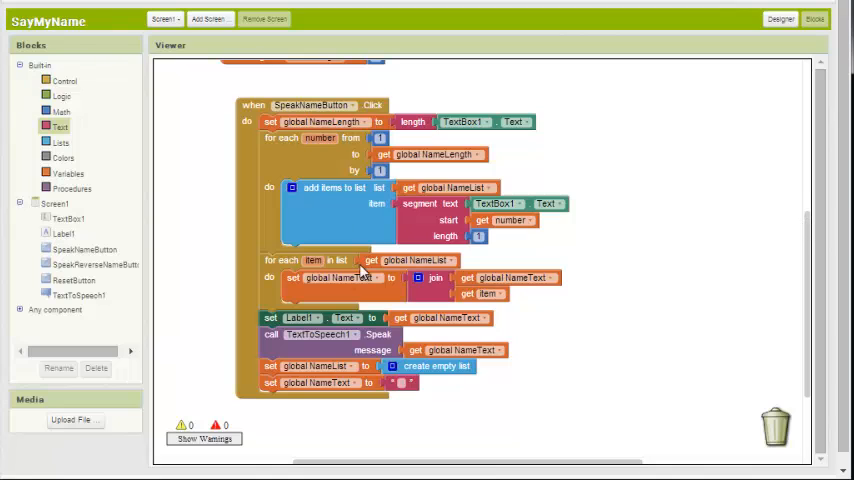
mouse_move(388, 235)
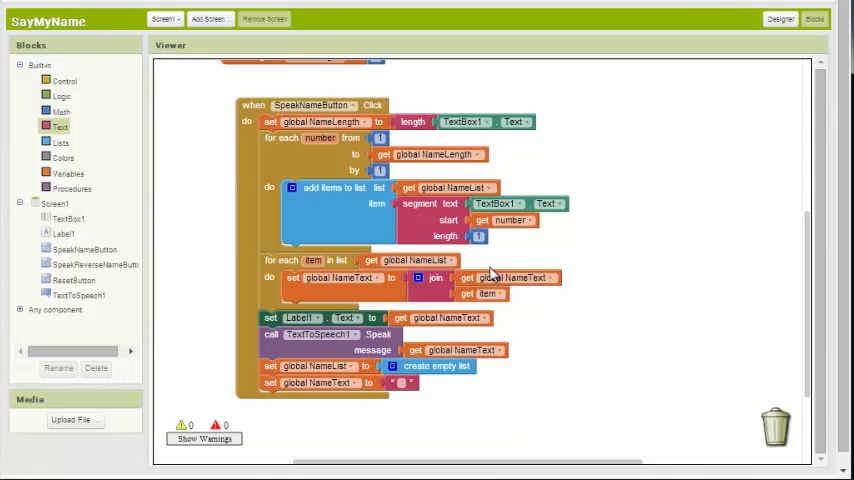
mouse_move(495, 243)
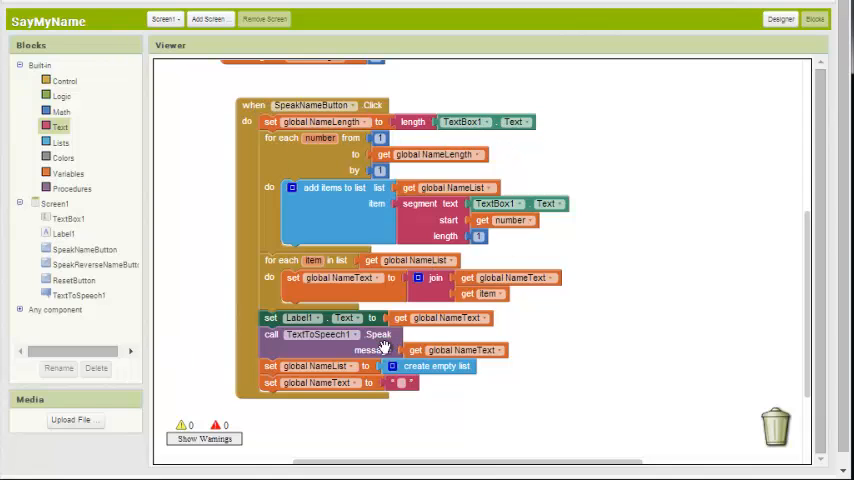
mouse_move(513, 418)
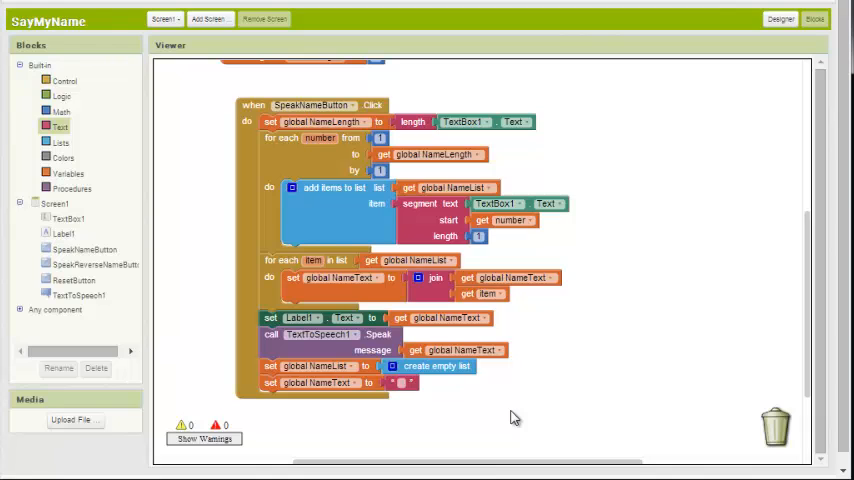
mouse_move(247, 57)
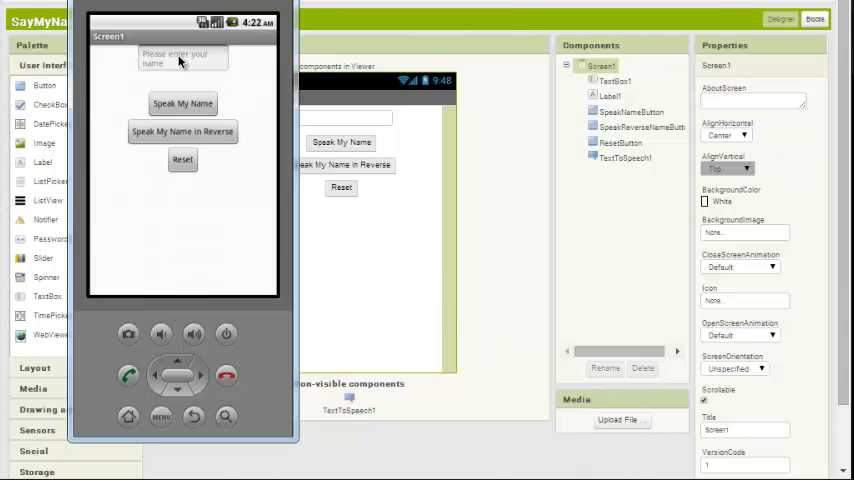
- Type 'Brooks' in the emulator, tap Speak My Name, then return to the blocks
click(182, 60)
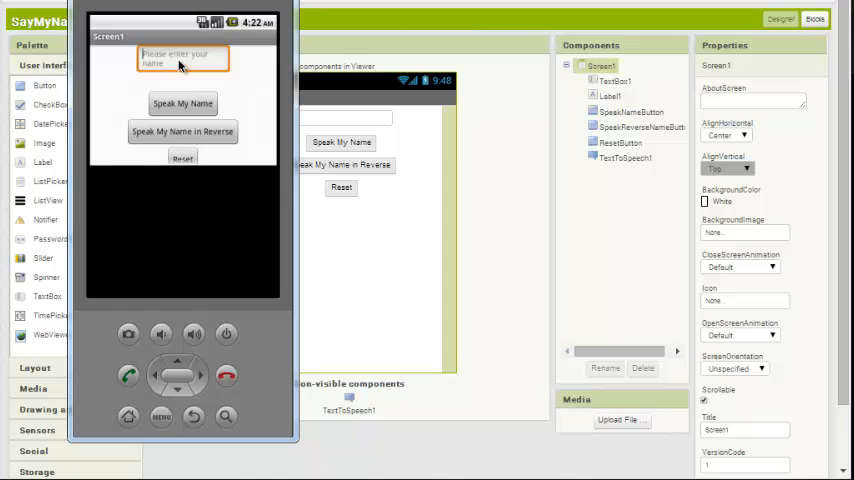
text(Brooks)
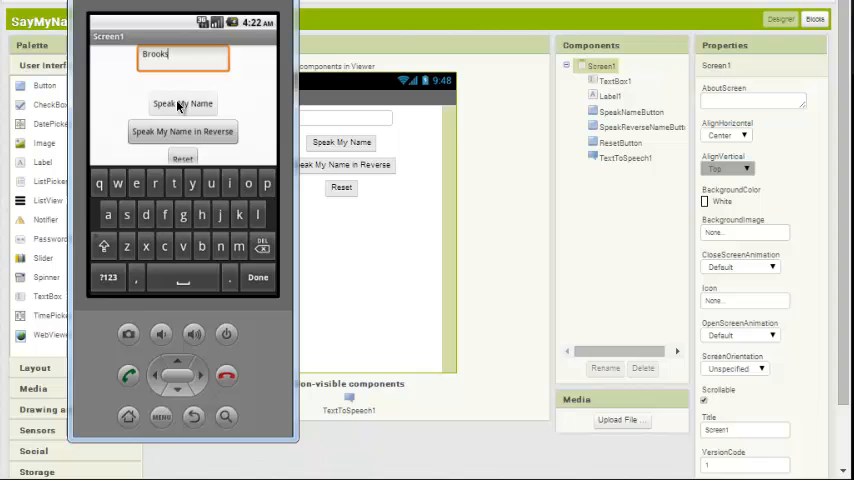
click(182, 104)
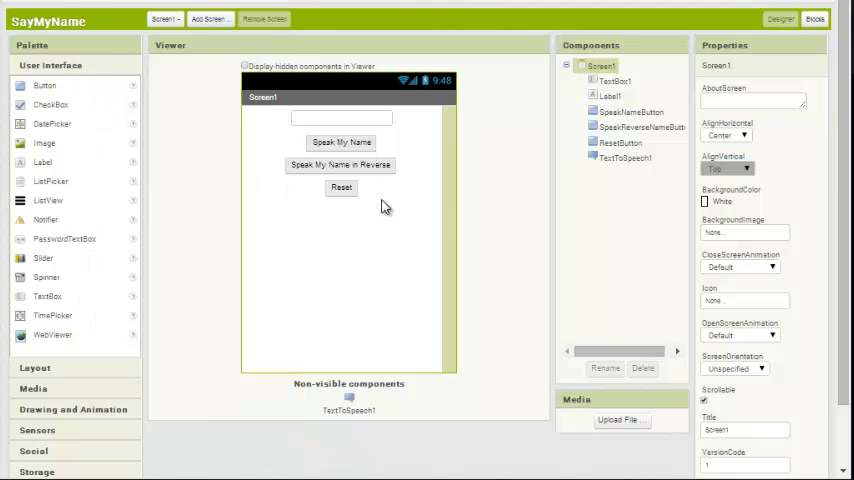
click(813, 19)
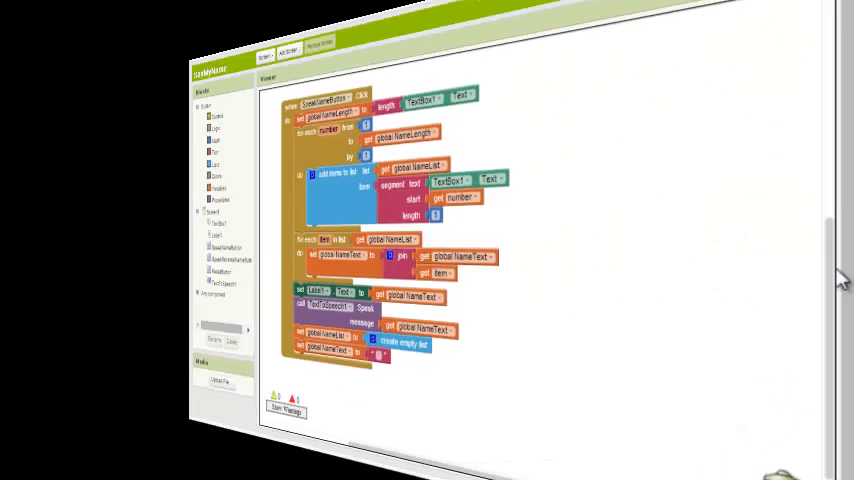